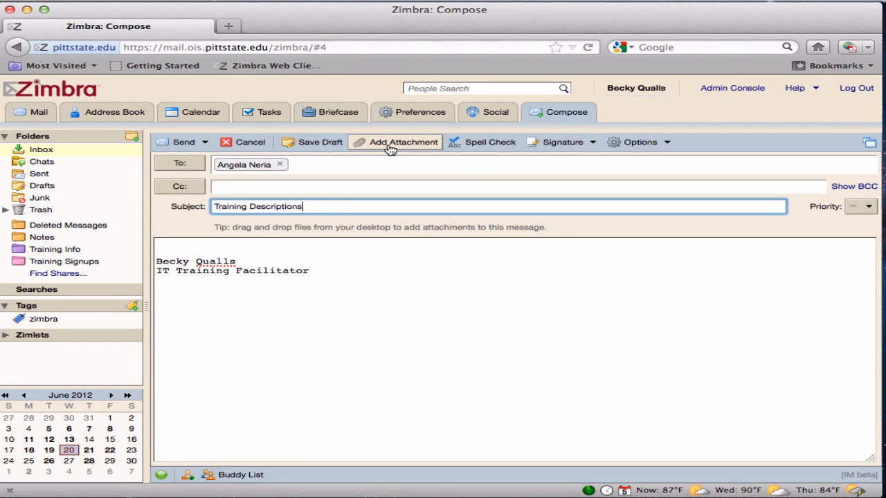
pyautogui.moveTo(394, 141)
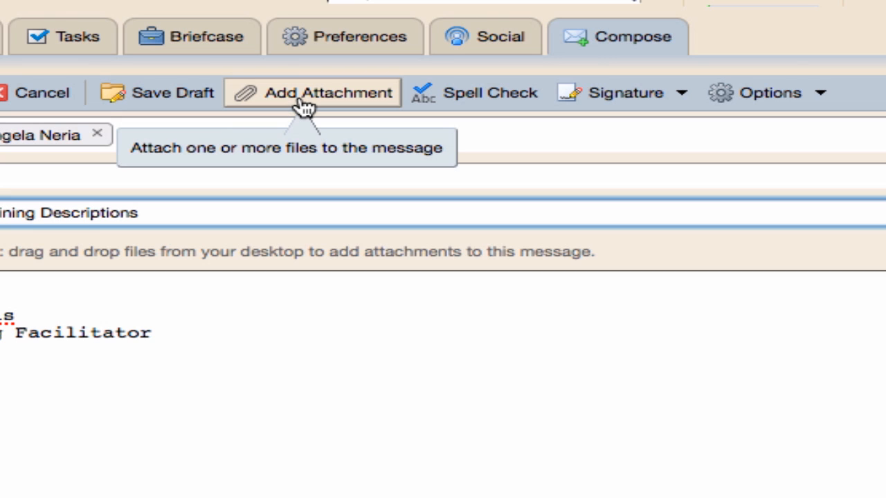
# - Select the Zimbra Training Topics document from Documents into the first attachment slot
pyautogui.click(311, 93)
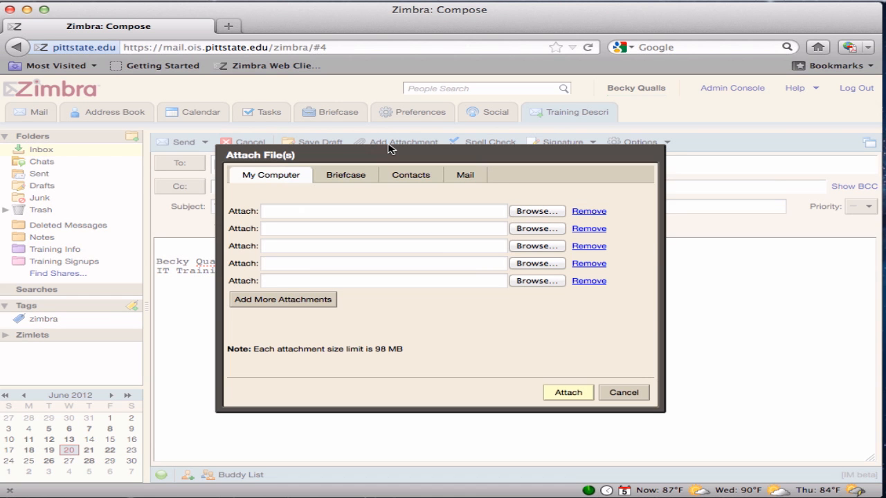
pyautogui.moveTo(495, 177)
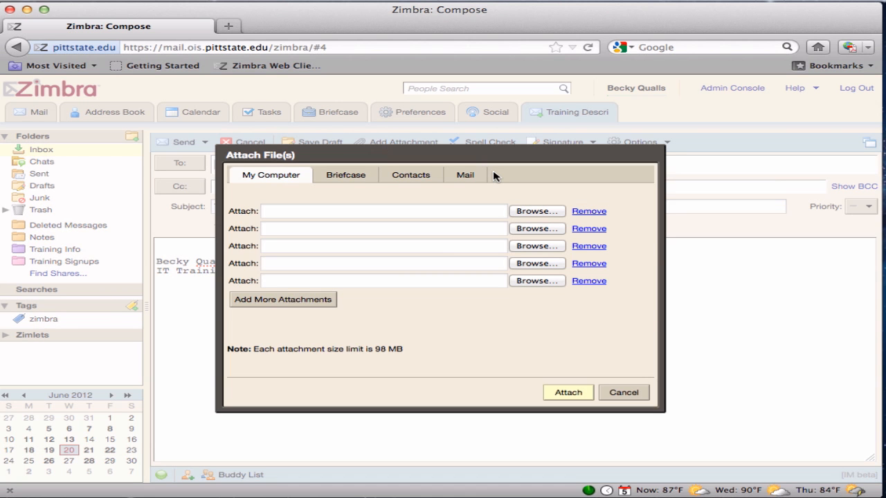
pyautogui.moveTo(547, 214)
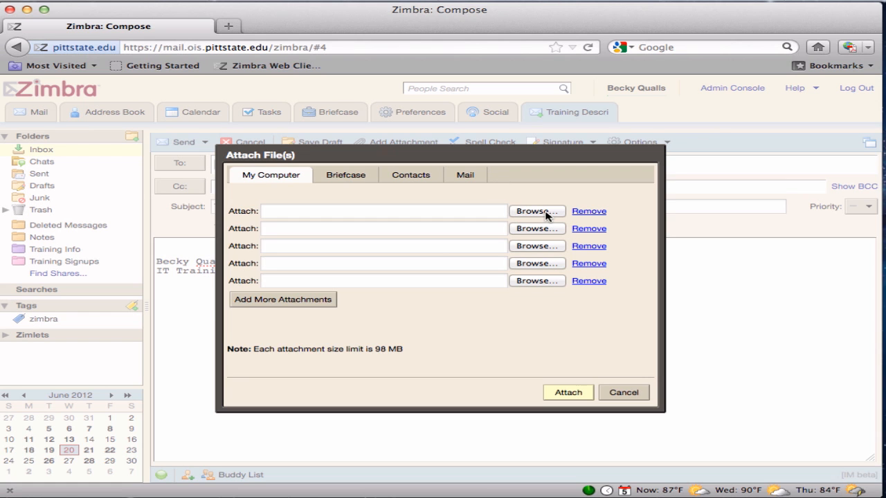
pyautogui.click(537, 210)
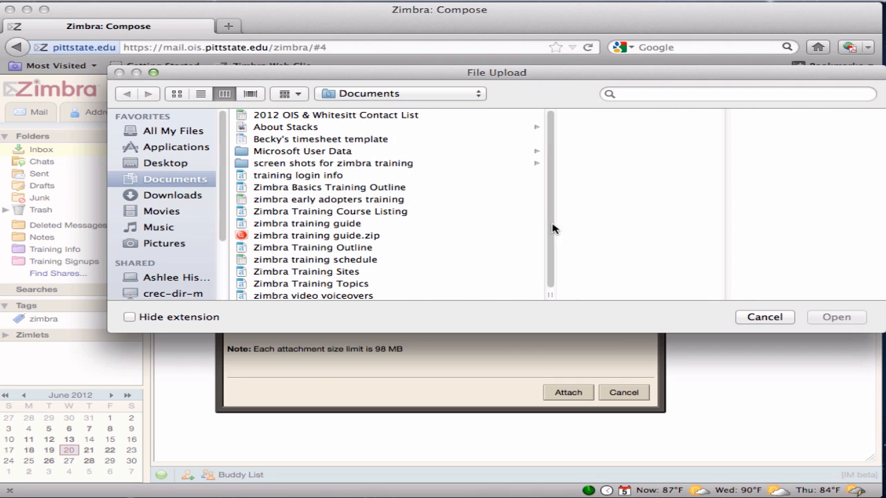
pyautogui.click(310, 283)
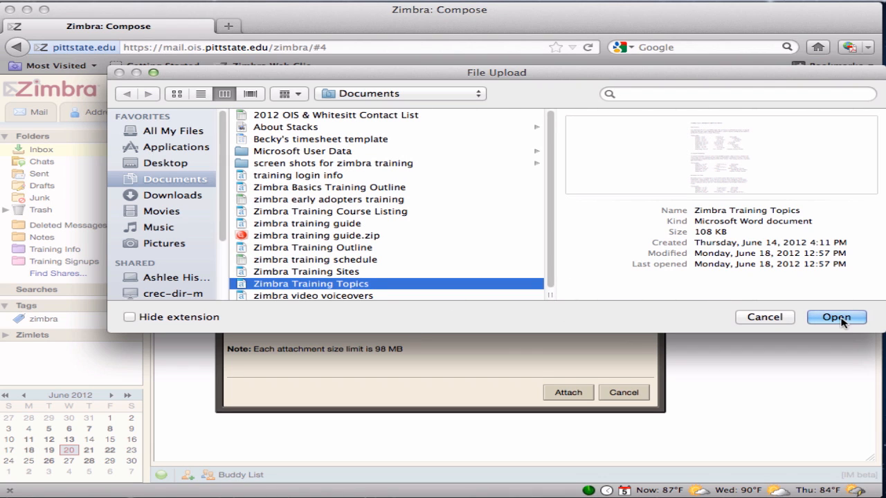
pyautogui.click(836, 317)
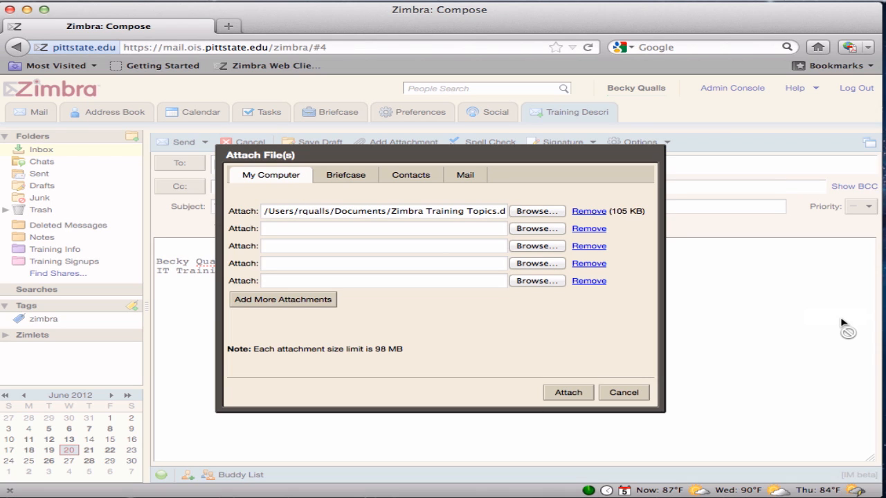
pyautogui.moveTo(641, 268)
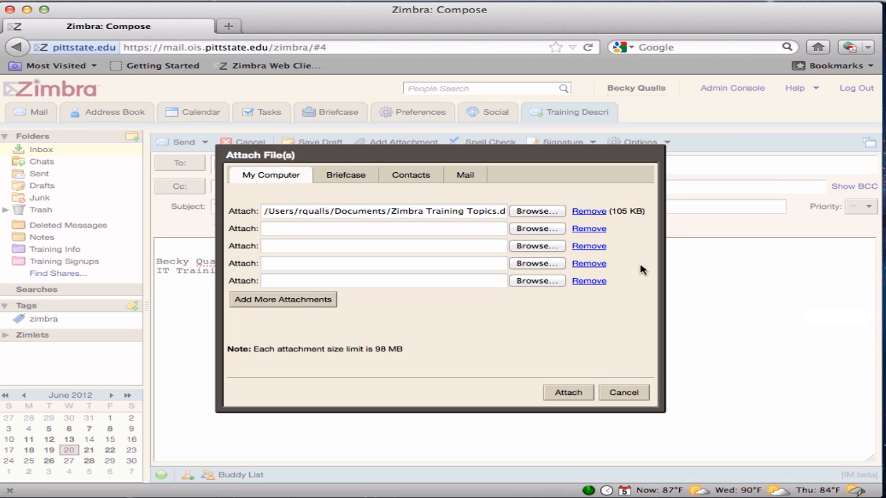
pyautogui.moveTo(547, 280)
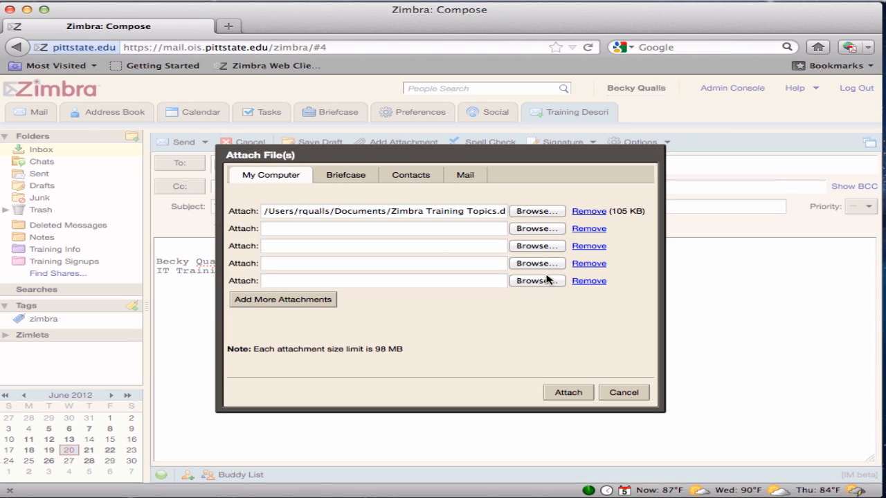
pyautogui.moveTo(546, 294)
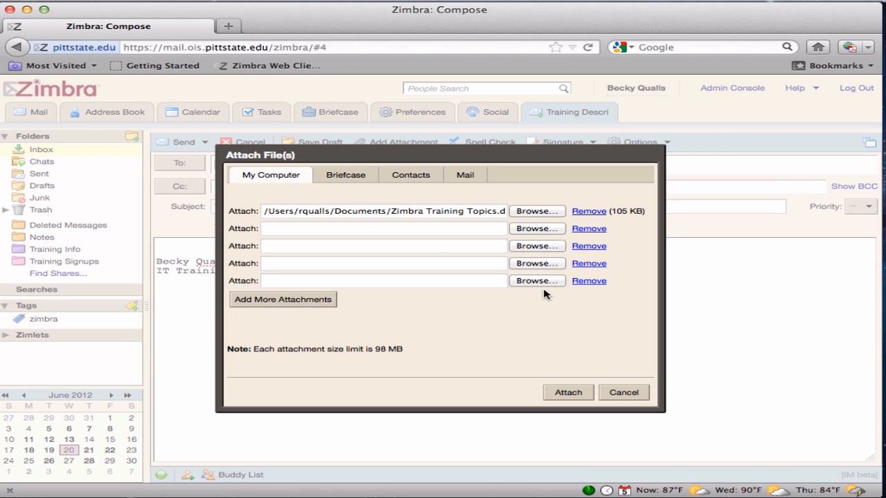
pyautogui.moveTo(285, 307)
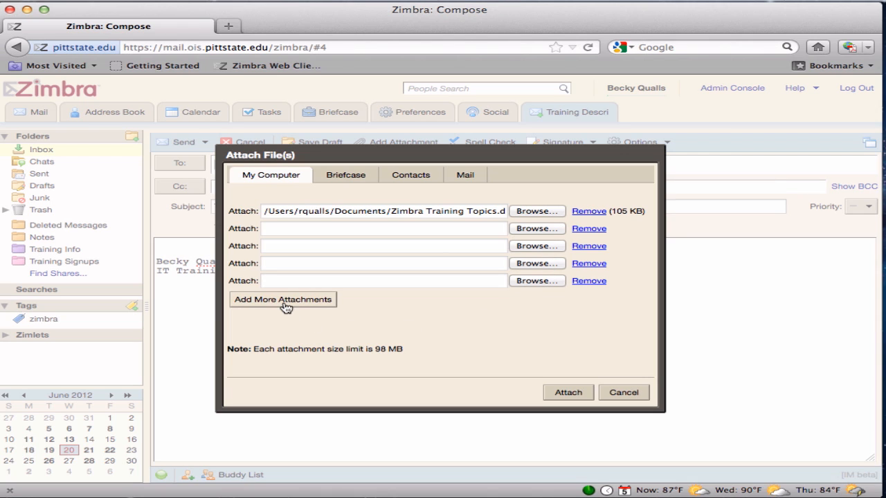
# - Add extra attachment rows, then attach Zimbra Training Topics.docx (105.2 KB) to the Training Descriptions message
pyautogui.click(282, 299)
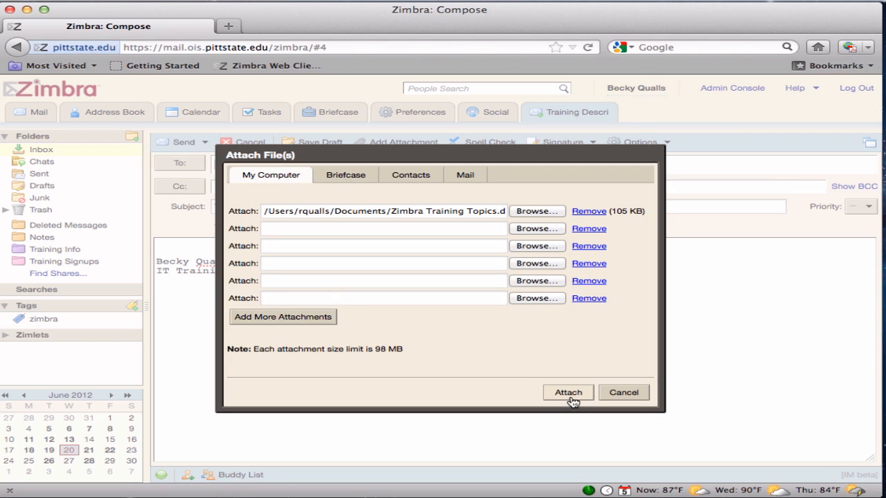
pyautogui.click(568, 393)
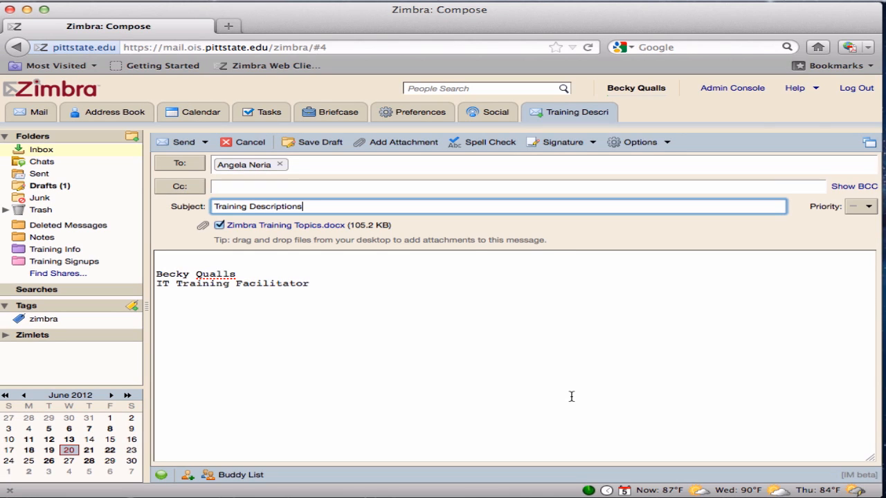
pyautogui.moveTo(603, 391)
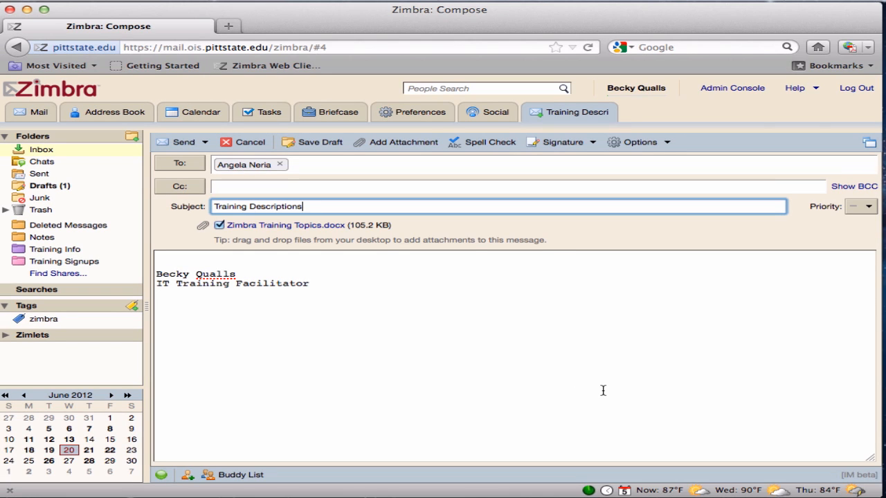
pyautogui.moveTo(331, 232)
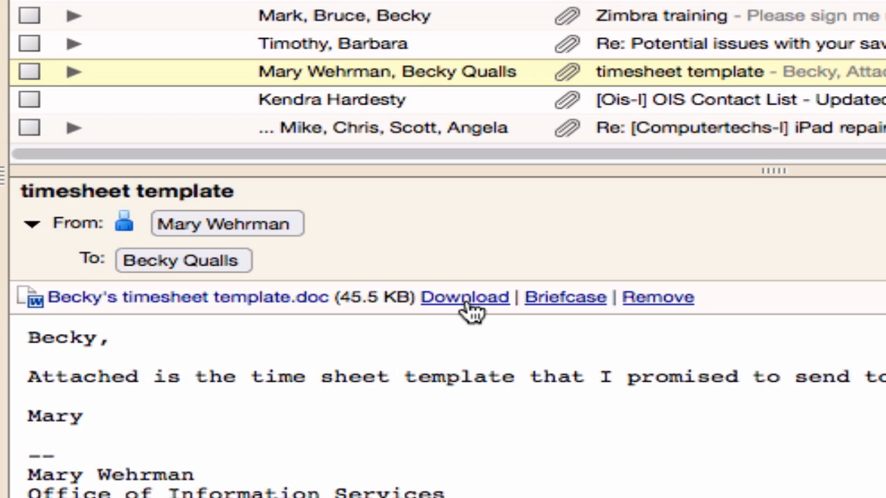
# - Download the .doc attachment from the opened timesheet template message in the Inbox
pyautogui.click(465, 296)
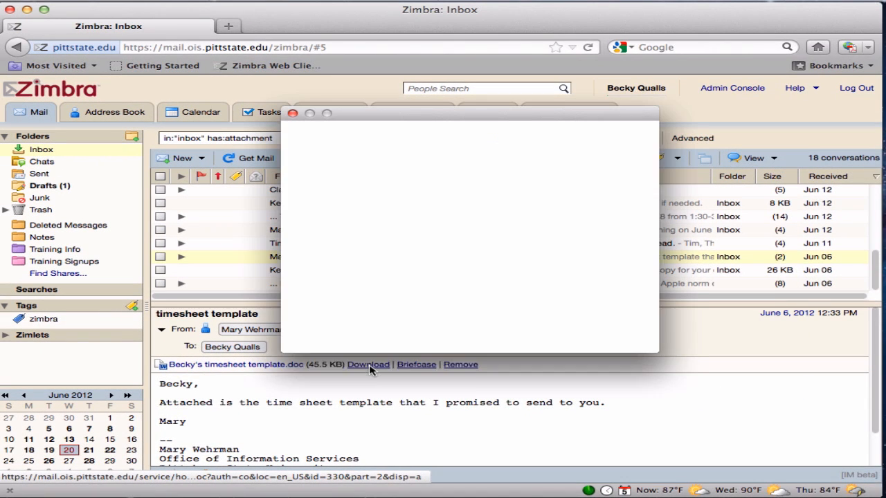
# - Keep 'Open with Microsoft Word' in the Firefox download dialog and confirm, opening timesheet template.doc in Word
pyautogui.click(368, 364)
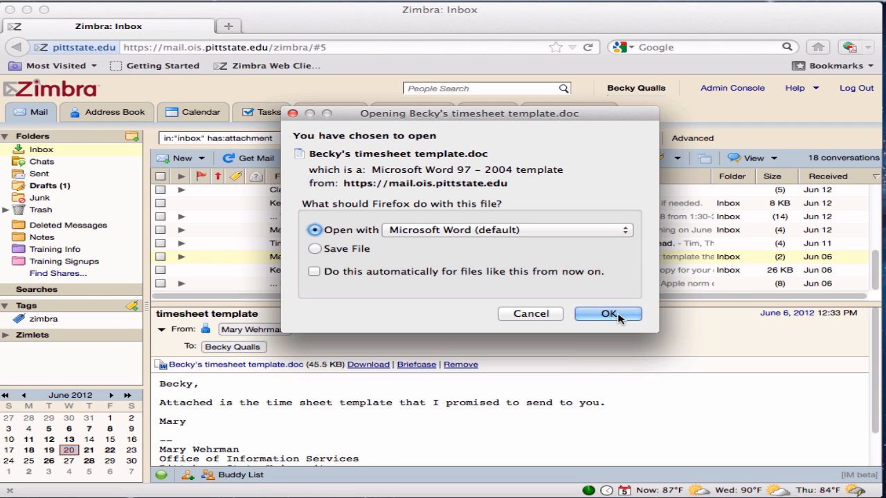
pyautogui.click(606, 313)
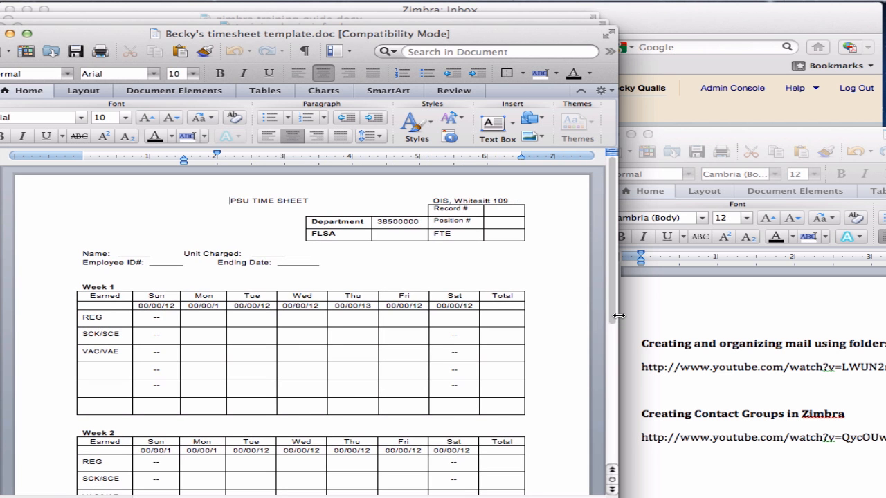